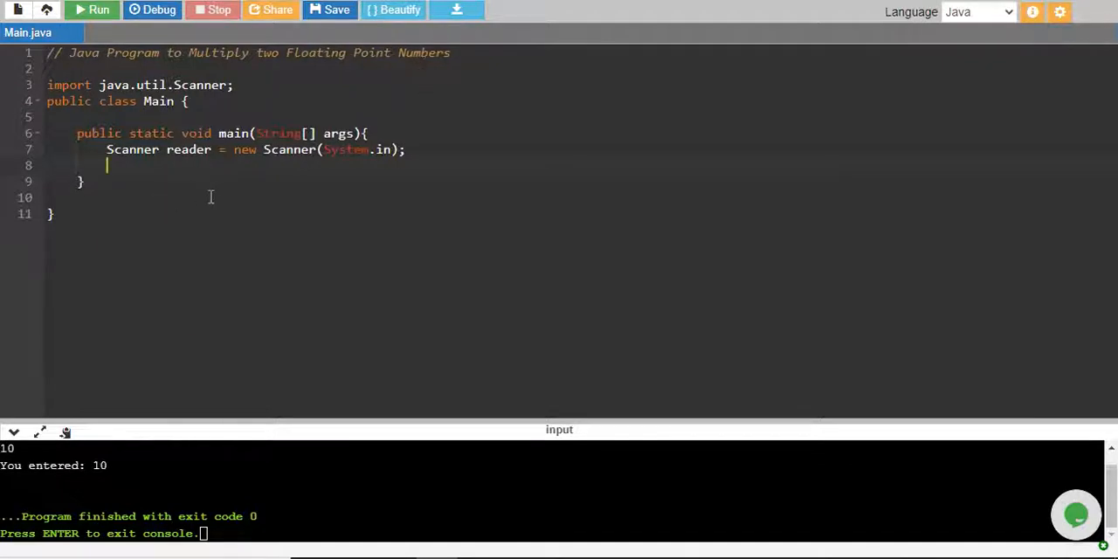
- Add a println prompting "Enter float number1: " below the Scanner line
type("System.out.println();")
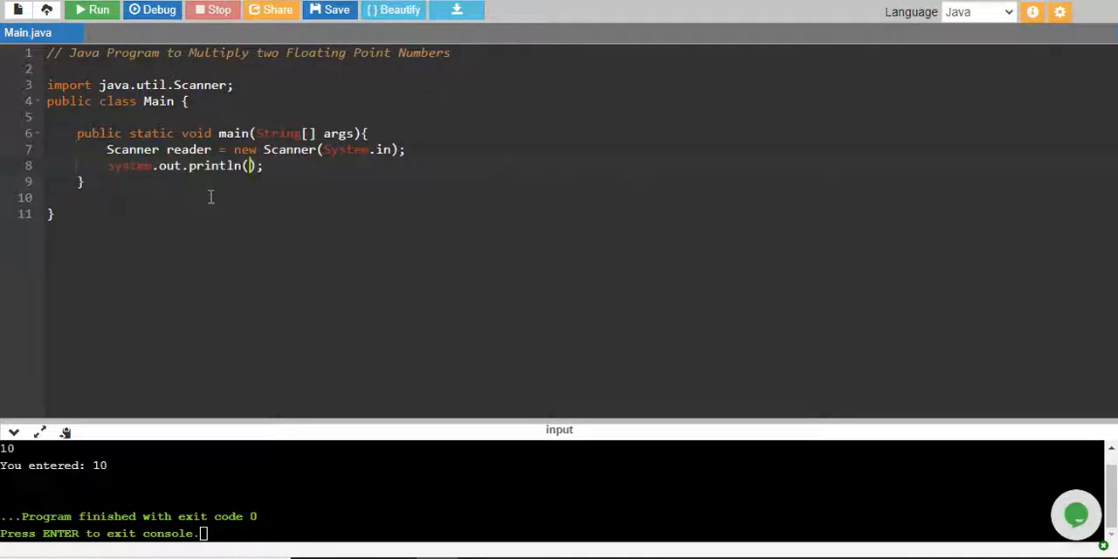
type("Enter \"")
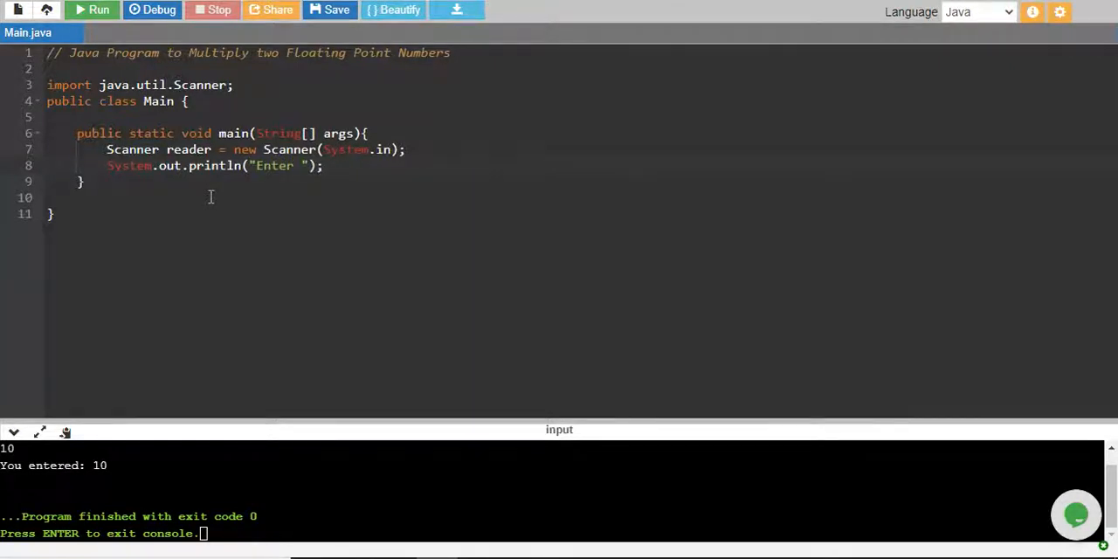
type("float number1:")
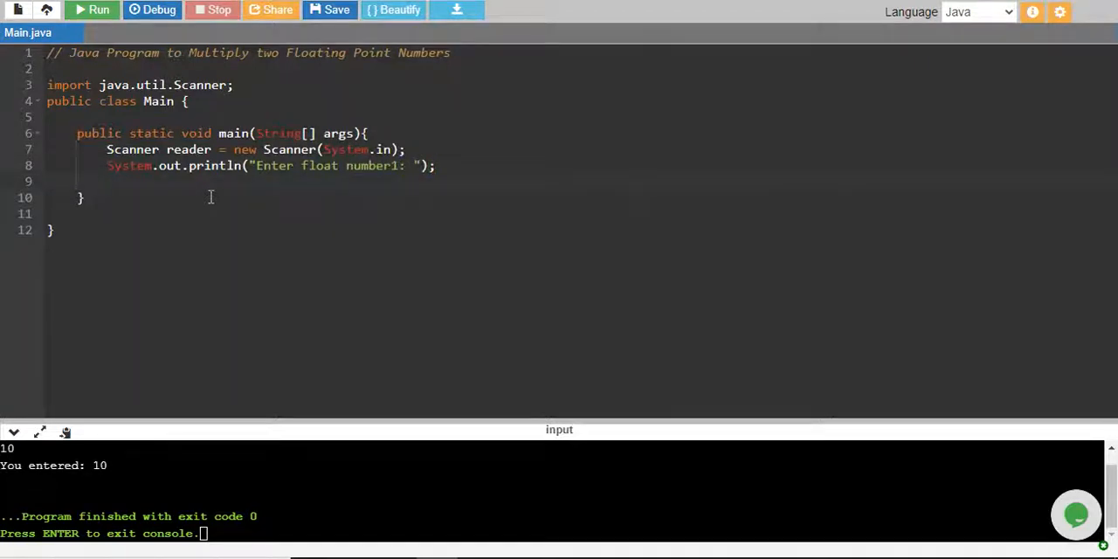
- Declare float num1 = reader.nextFloat(); and begin the second prompt's println
type("float")
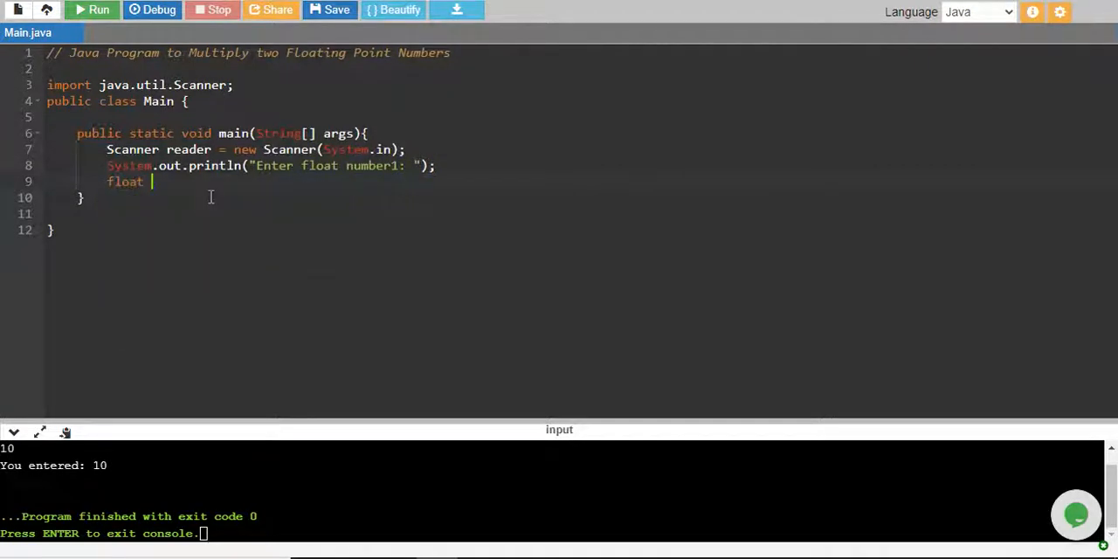
type("num1 =")
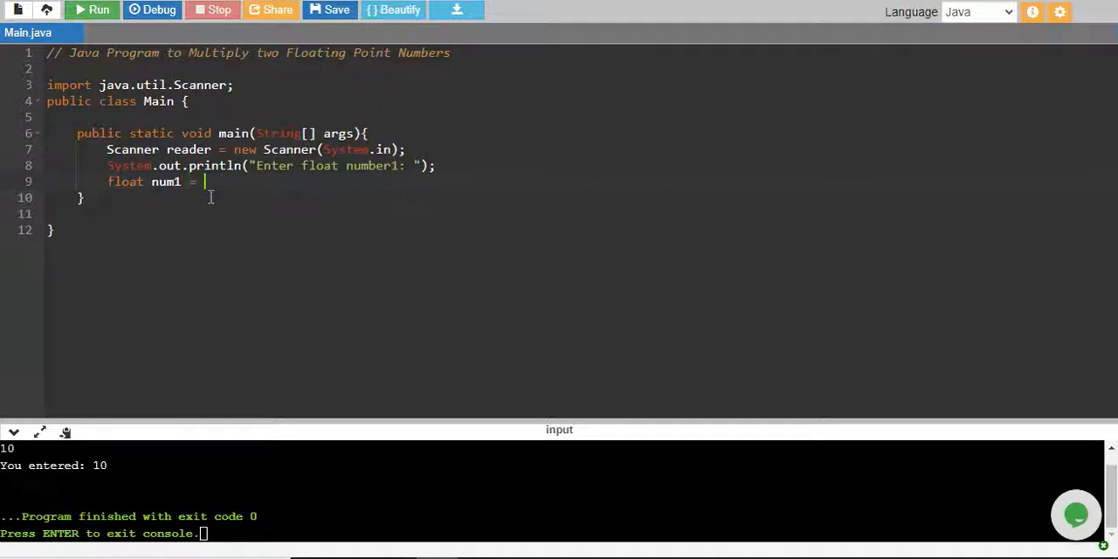
type("reader.nex")
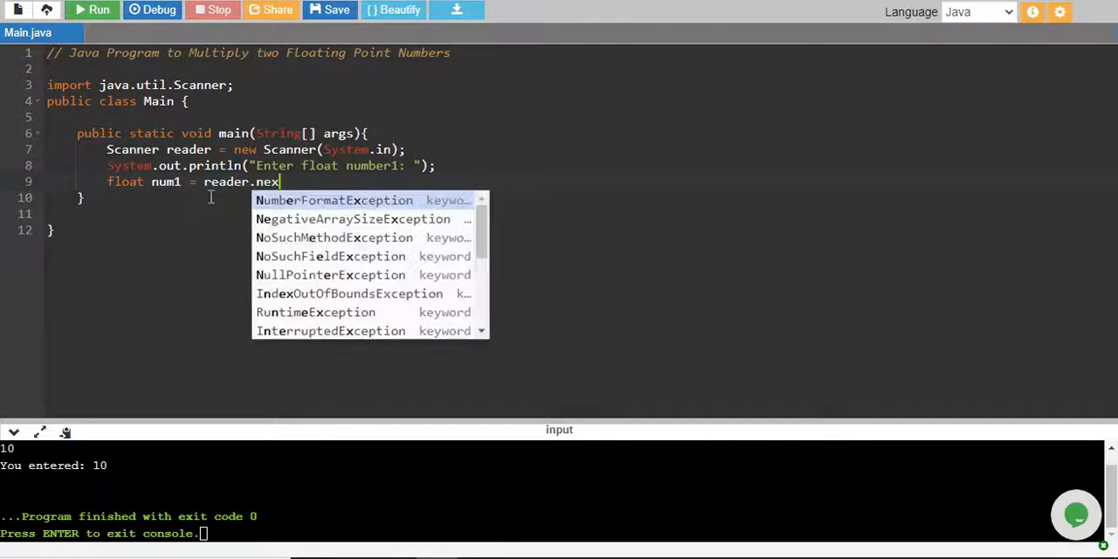
type("tFloat")
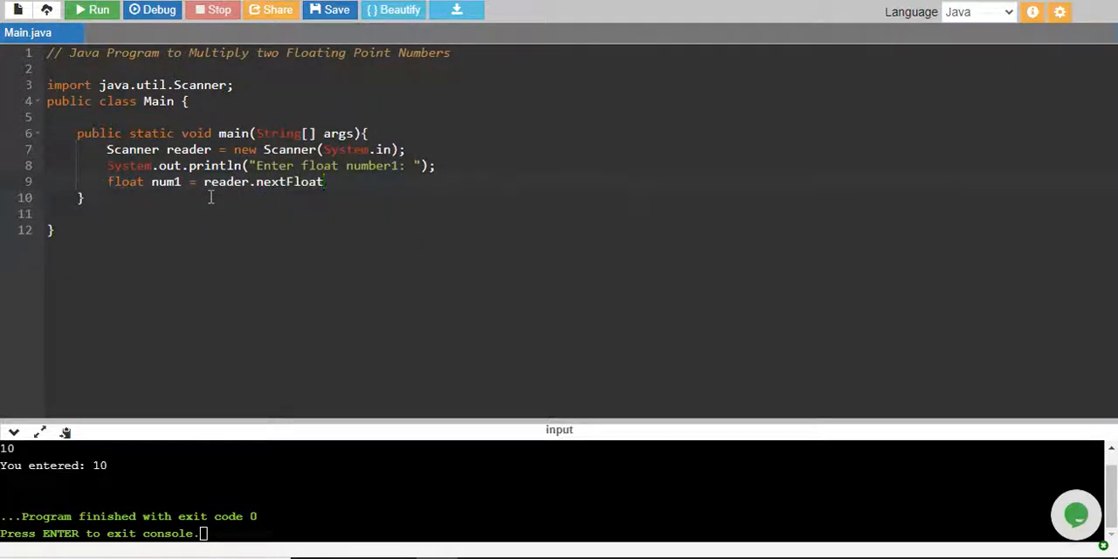
type("();")
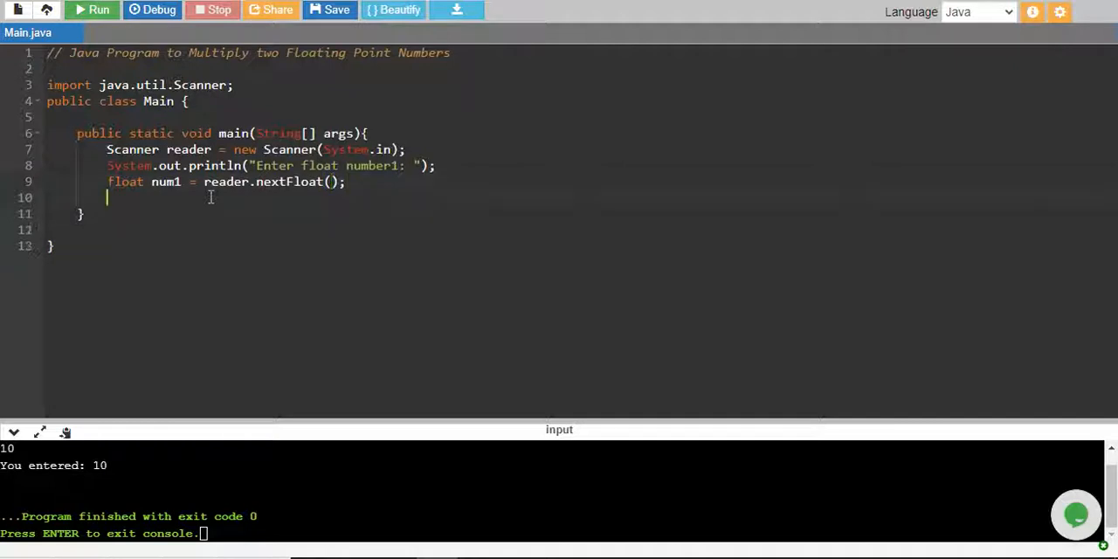
type("println(\"Enter float number2: \");")
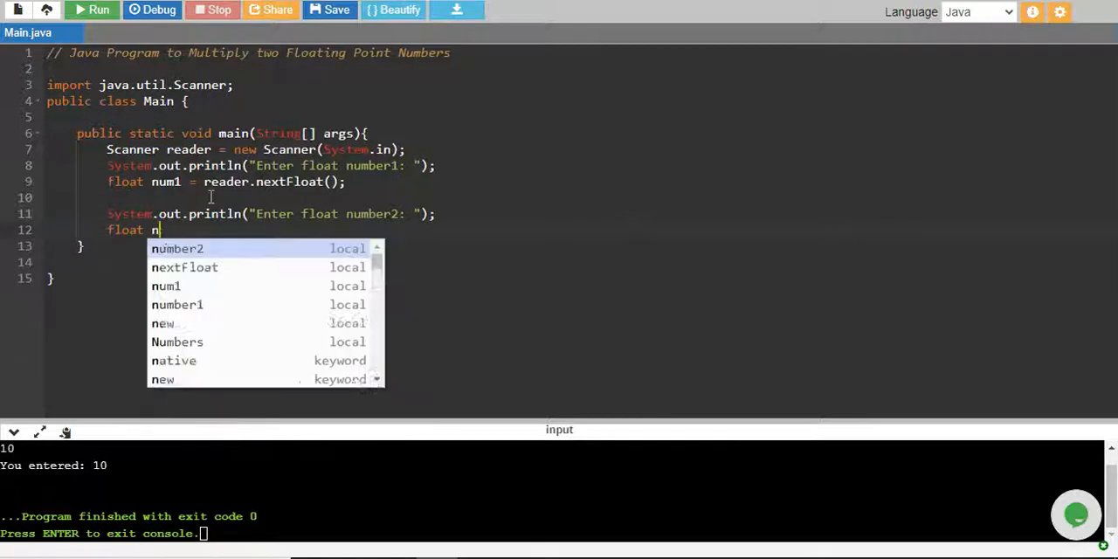
- Finish float num2 = reader.nextFloat(); and start declaring the float Mult
type("um2")
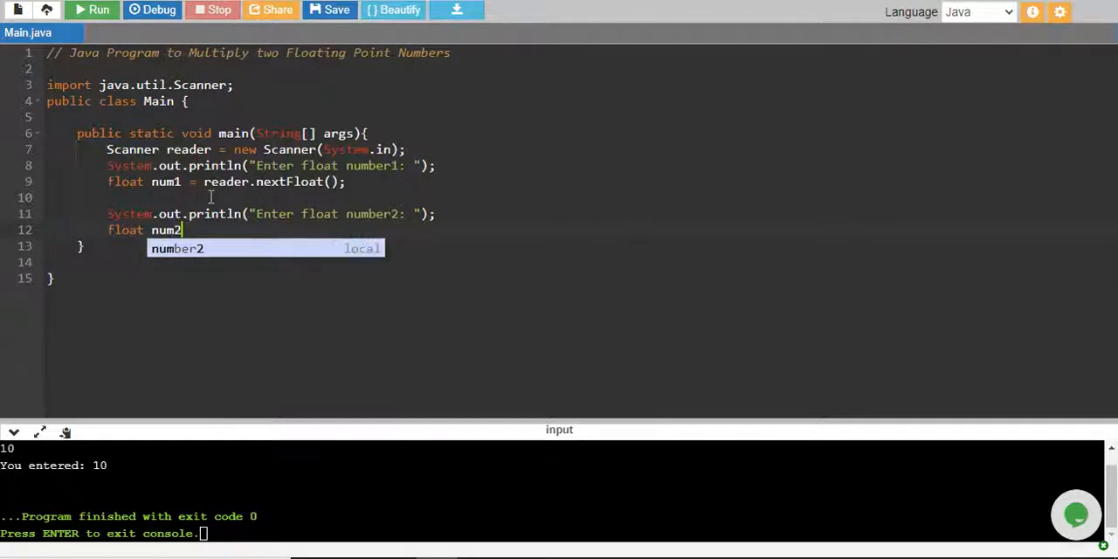
type("= reade")
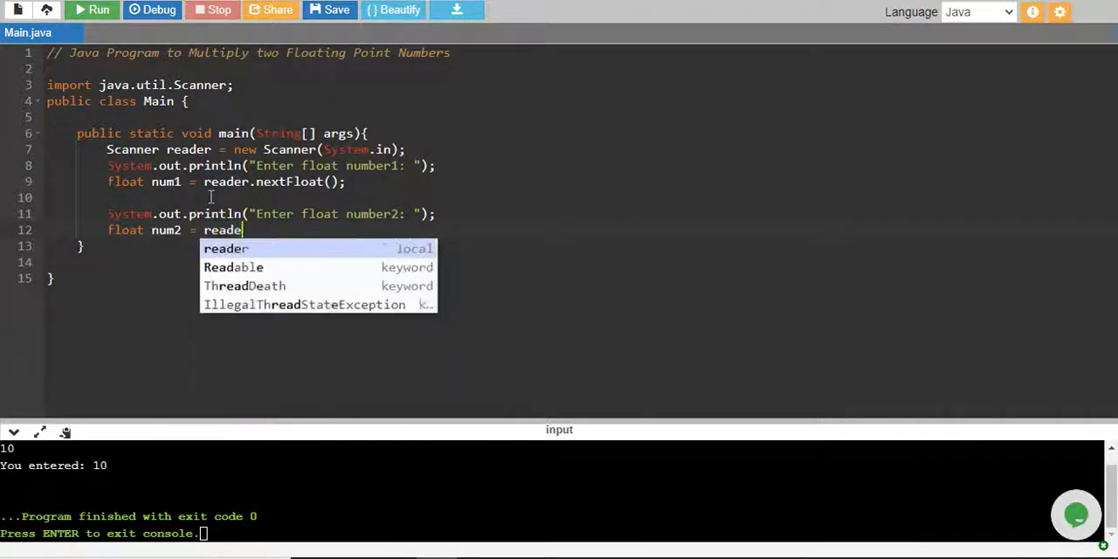
type(".nextFloat();")
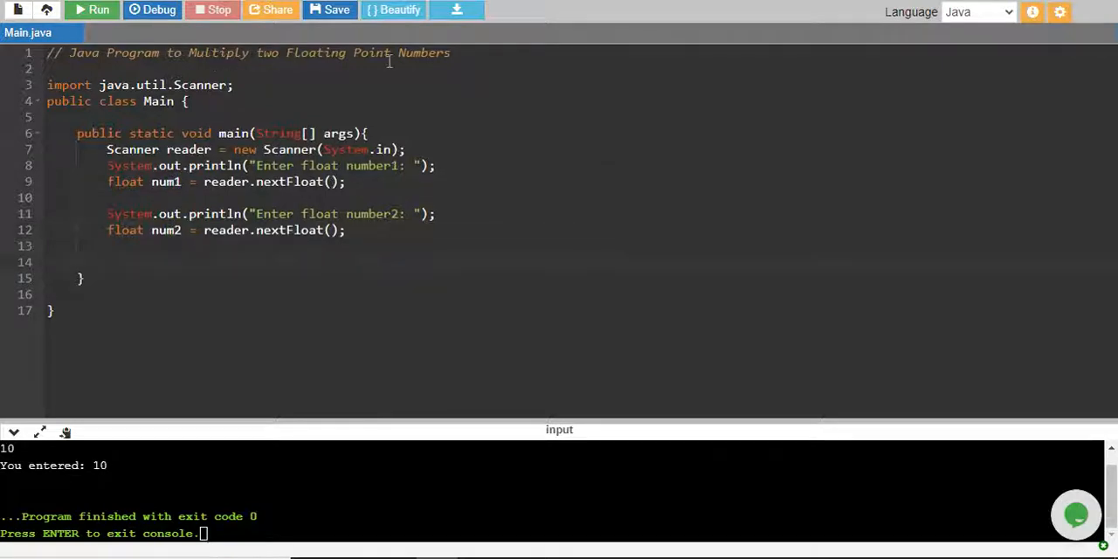
type("float Mult =")
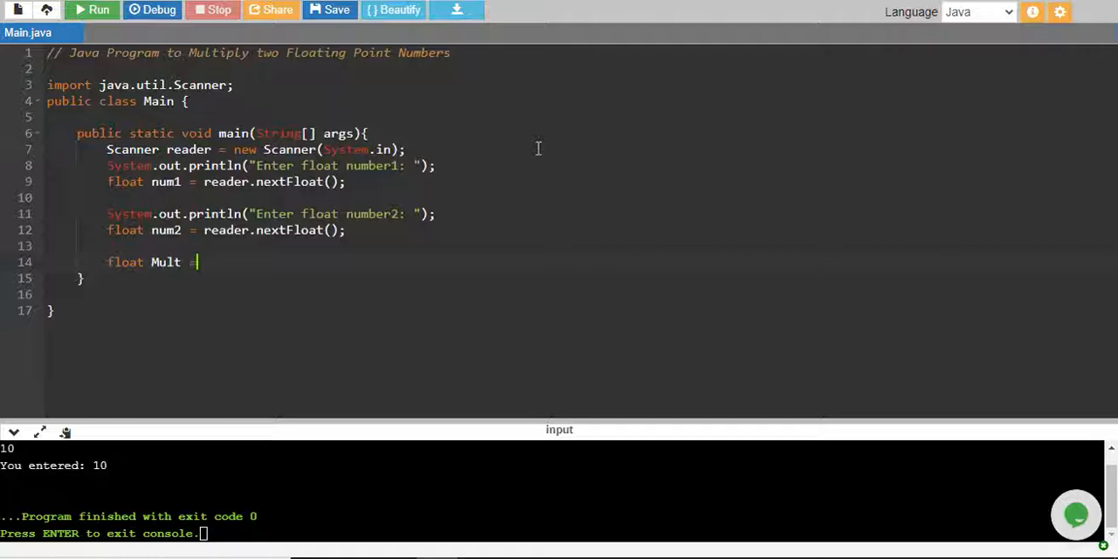
- Set float Mult = num1 * num2;
type("num1")
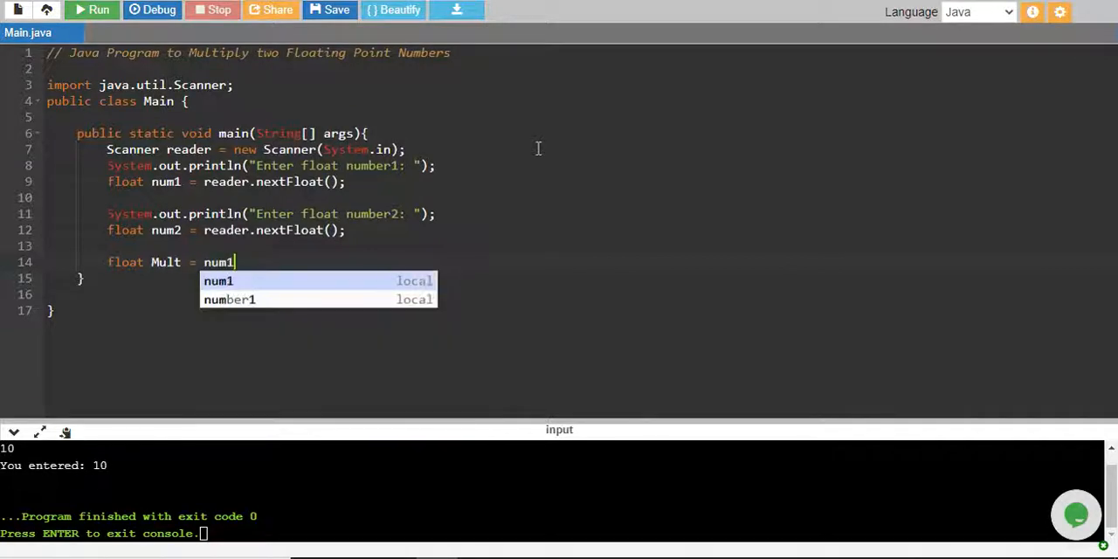
type("*")
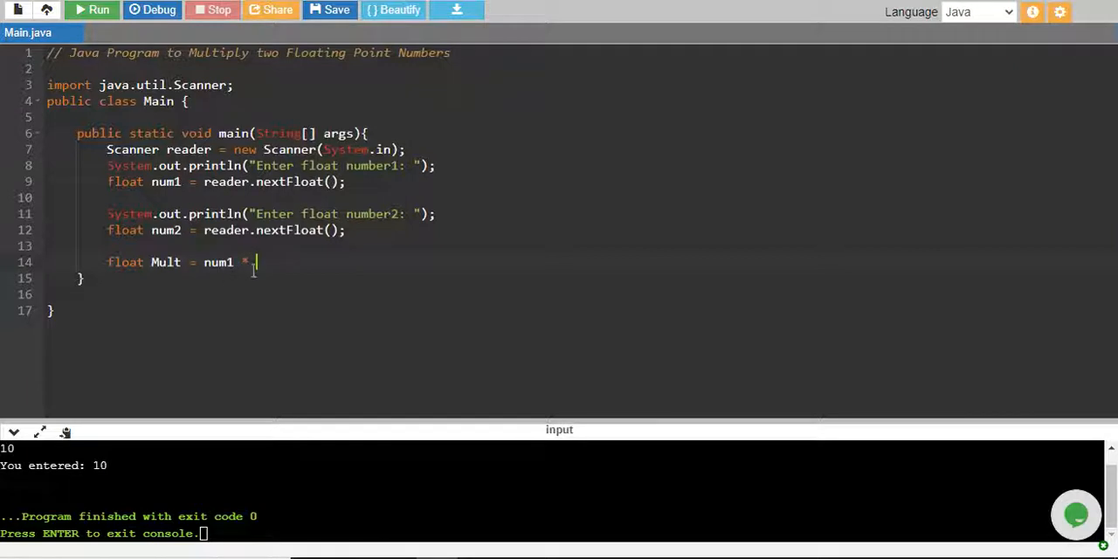
type("num2;")
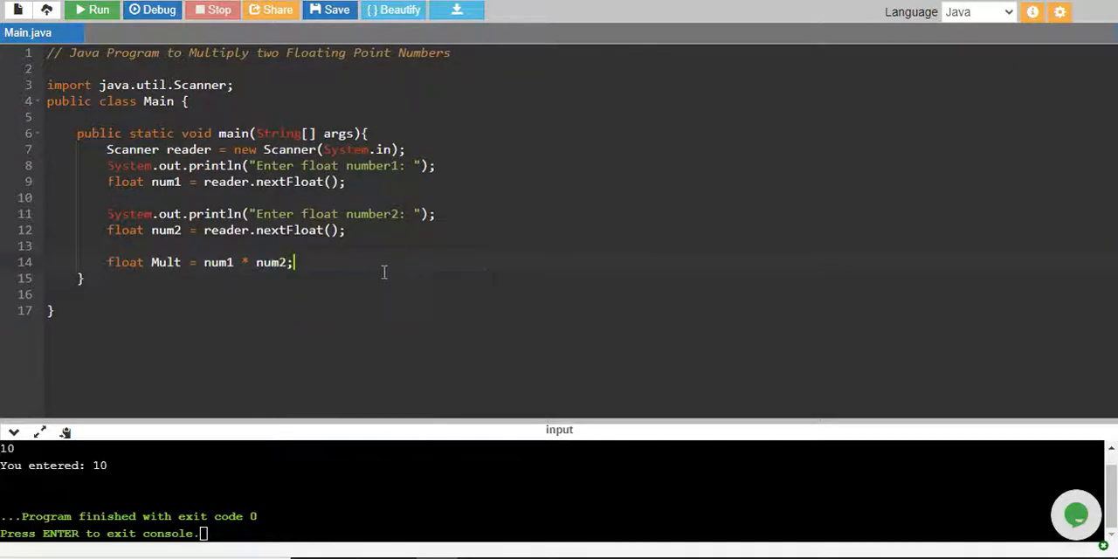
- Print "The multiplication of " num1 " and " num2 " = " Mult, then run the program
type("prin")
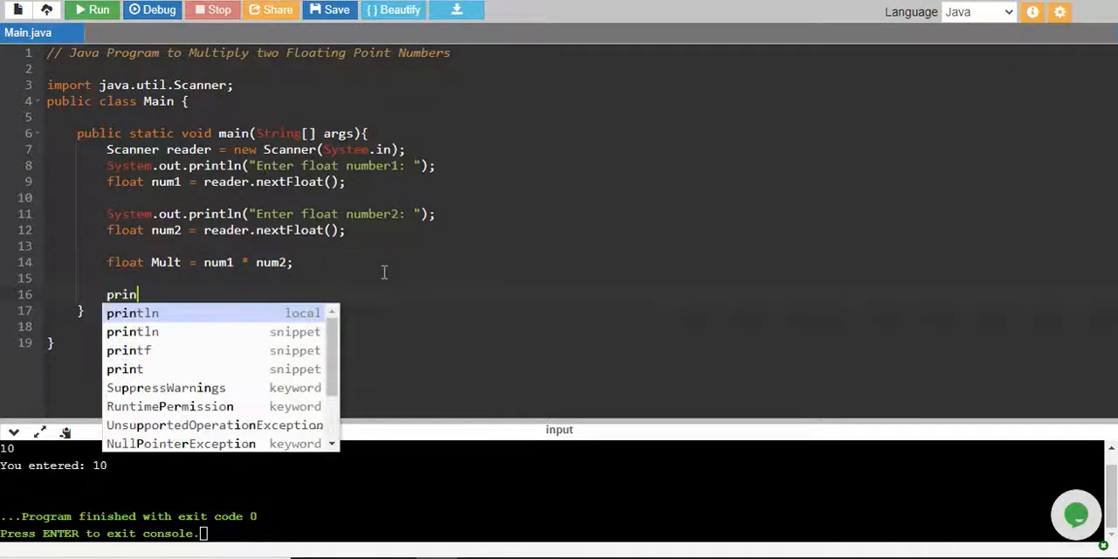
left_click(131, 313)
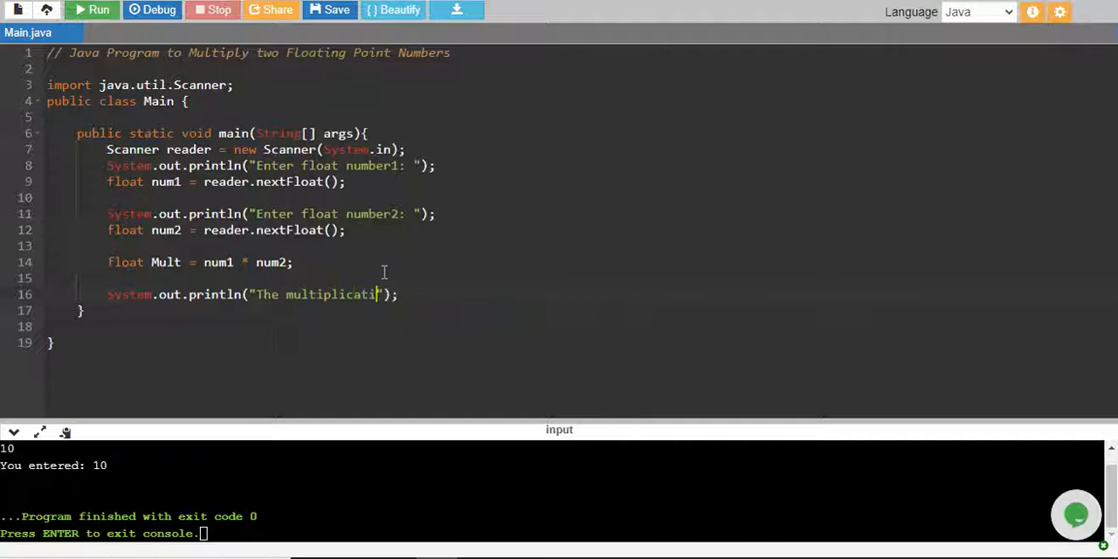
type("of \"+")
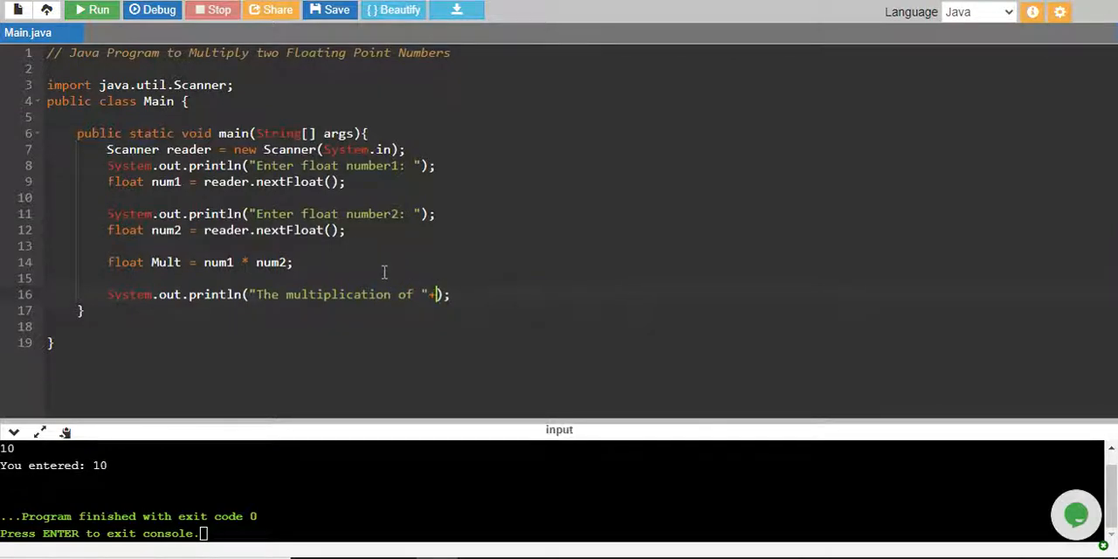
type("num1 + \" and \"+")
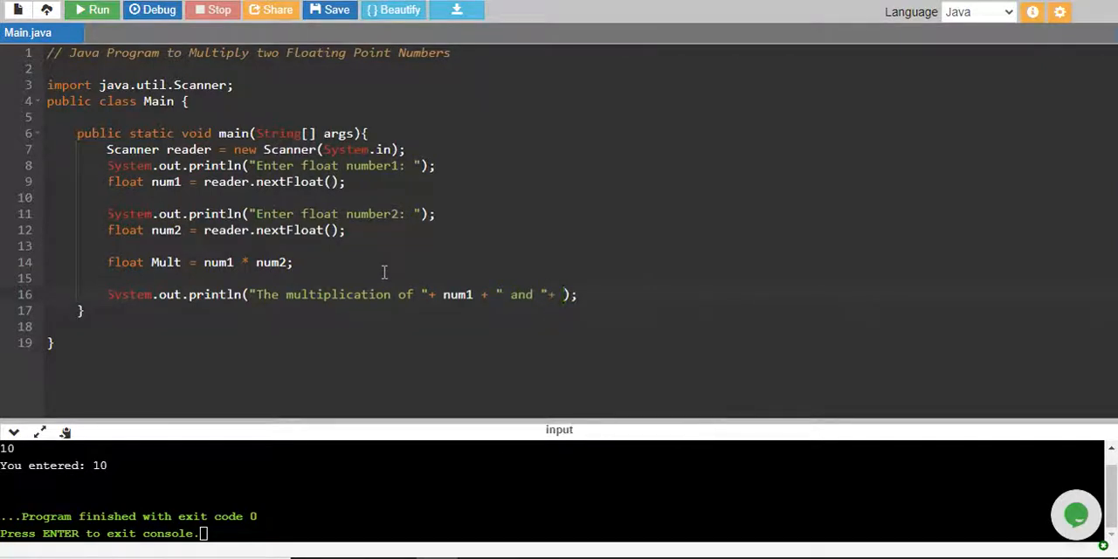
type("num2 + \" \"")
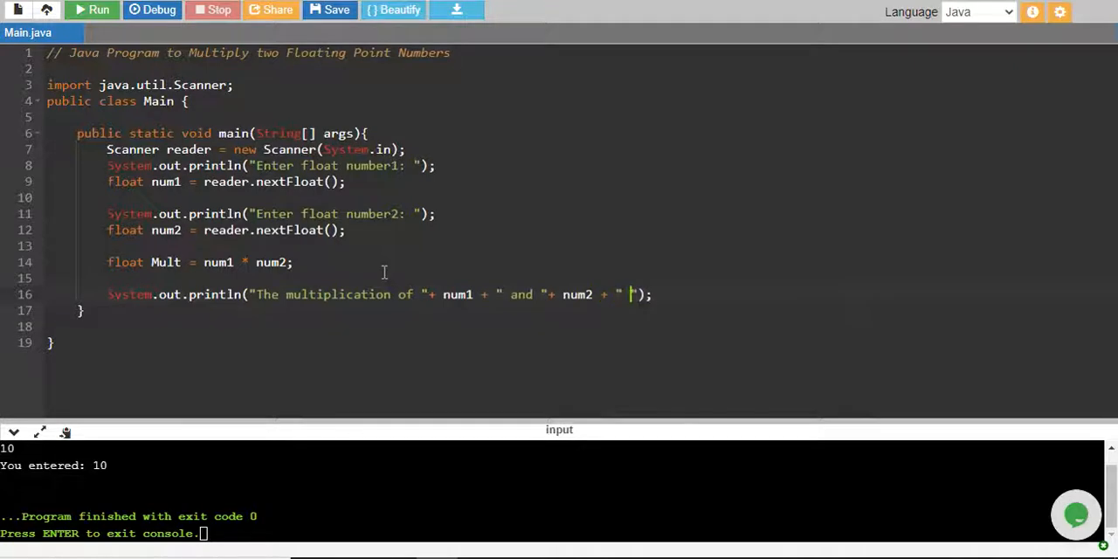
type("=")
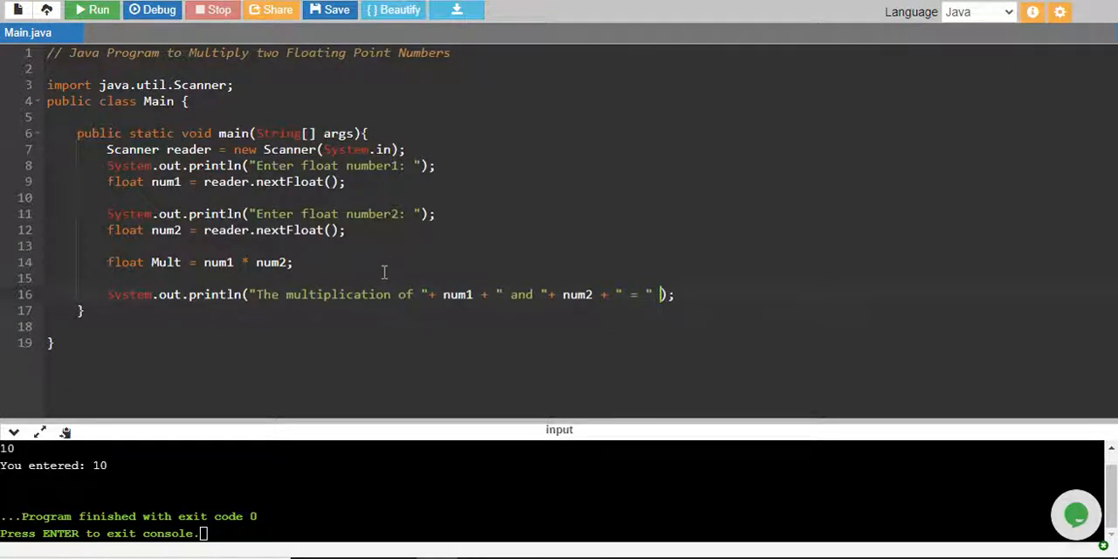
type("m")
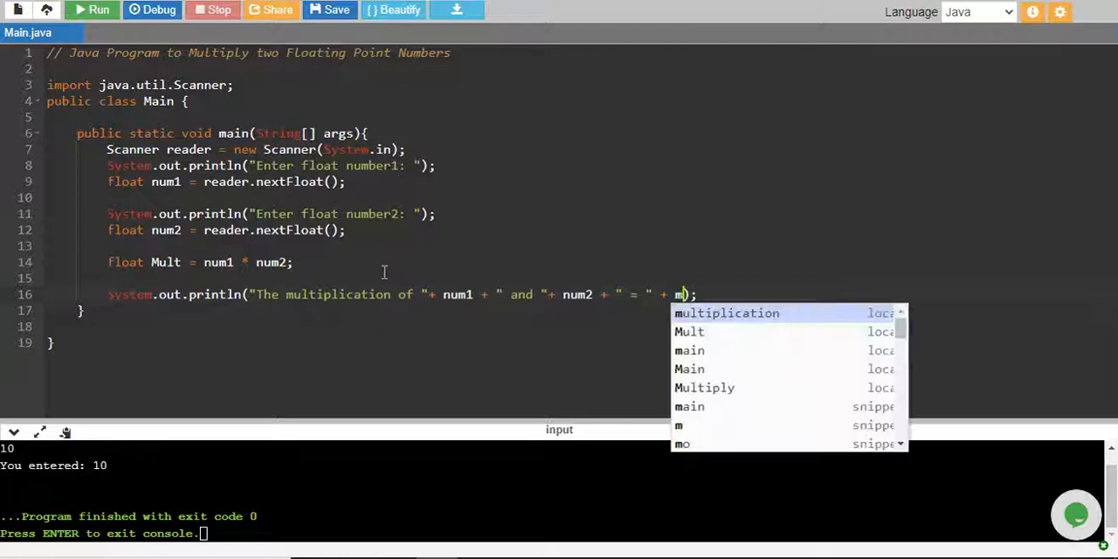
left_click(689, 331)
type("f")
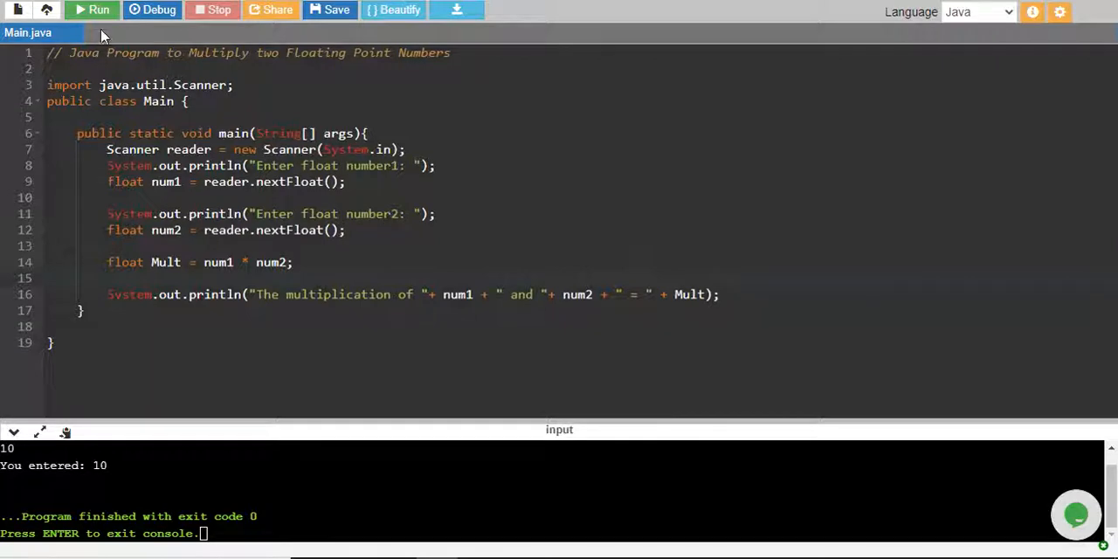
left_click(98, 10)
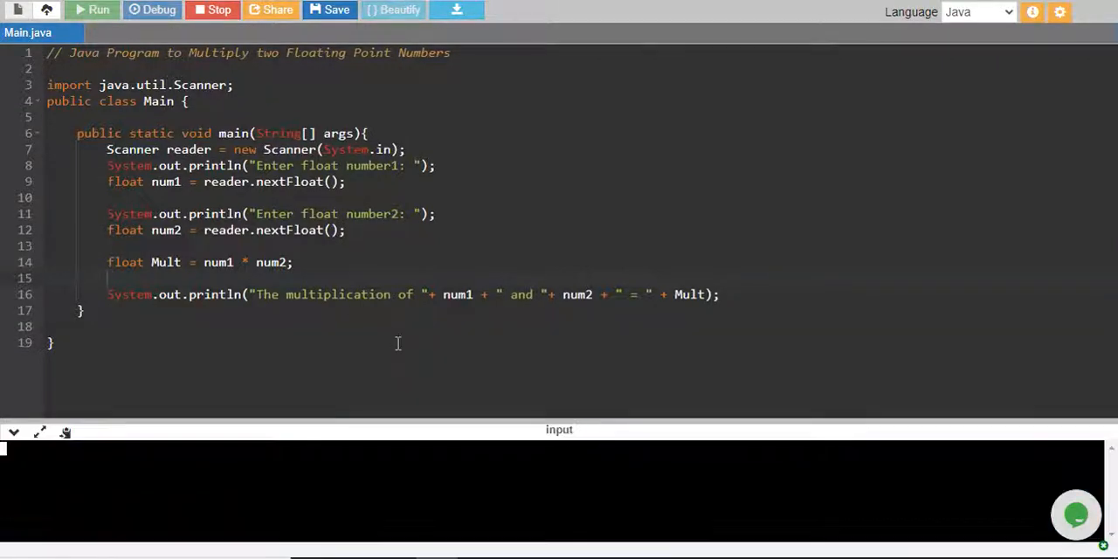
- Enter 2.5 and 1.5 in the console, getting the product 3.75
left_click(92, 10)
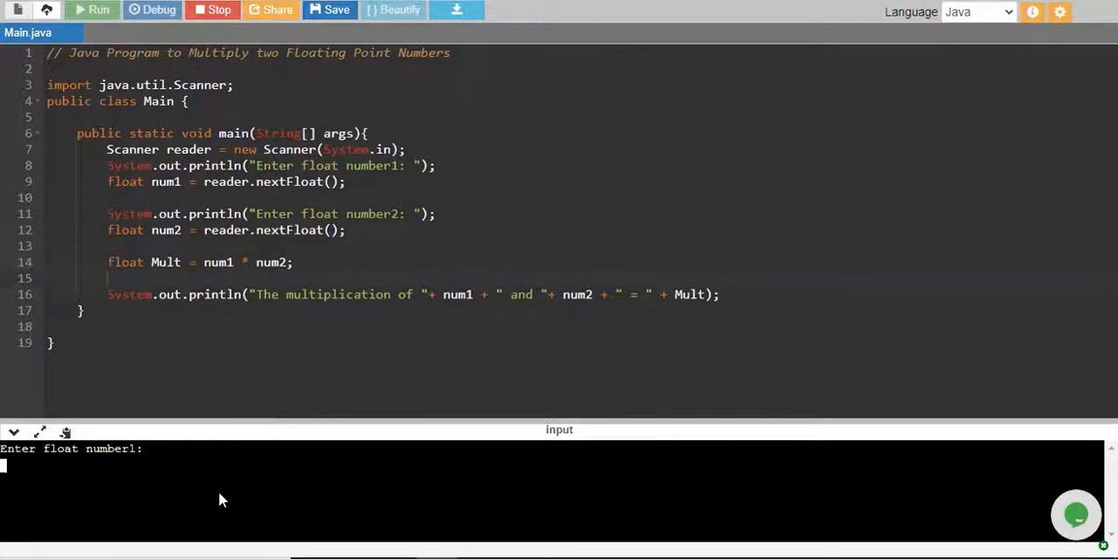
type("2.5")
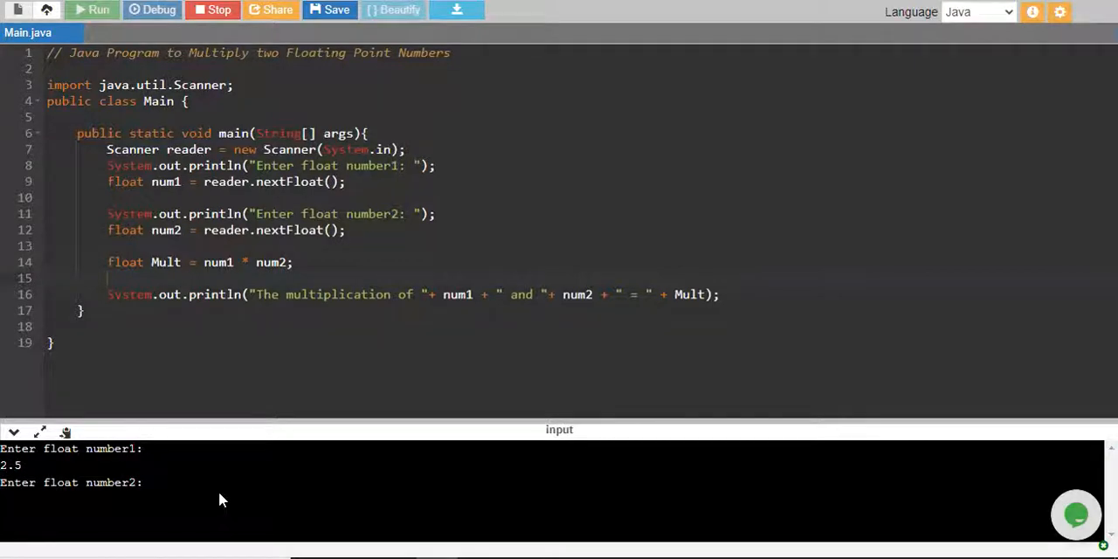
type("1.5")
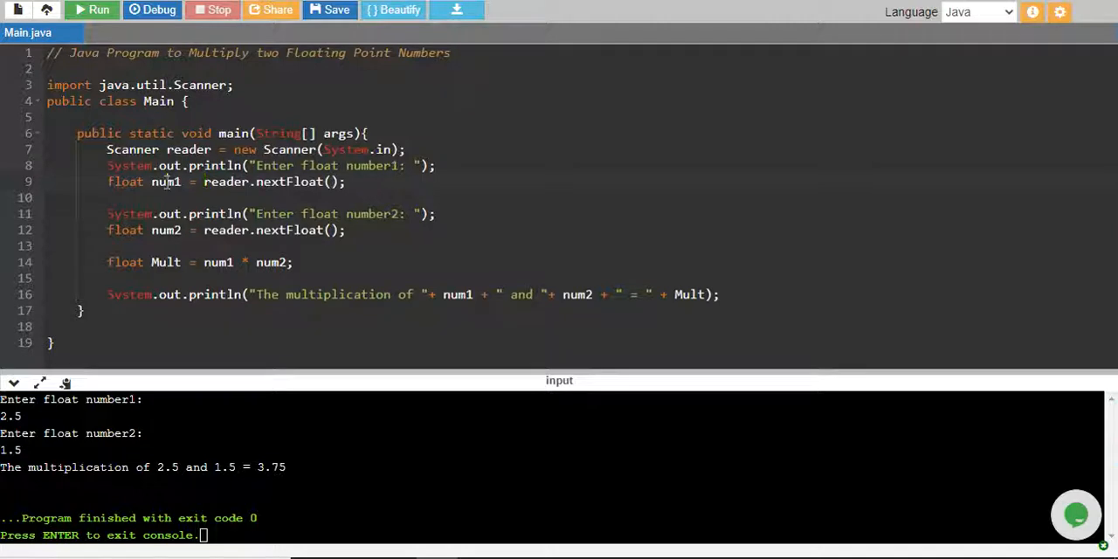
double_click(165, 182)
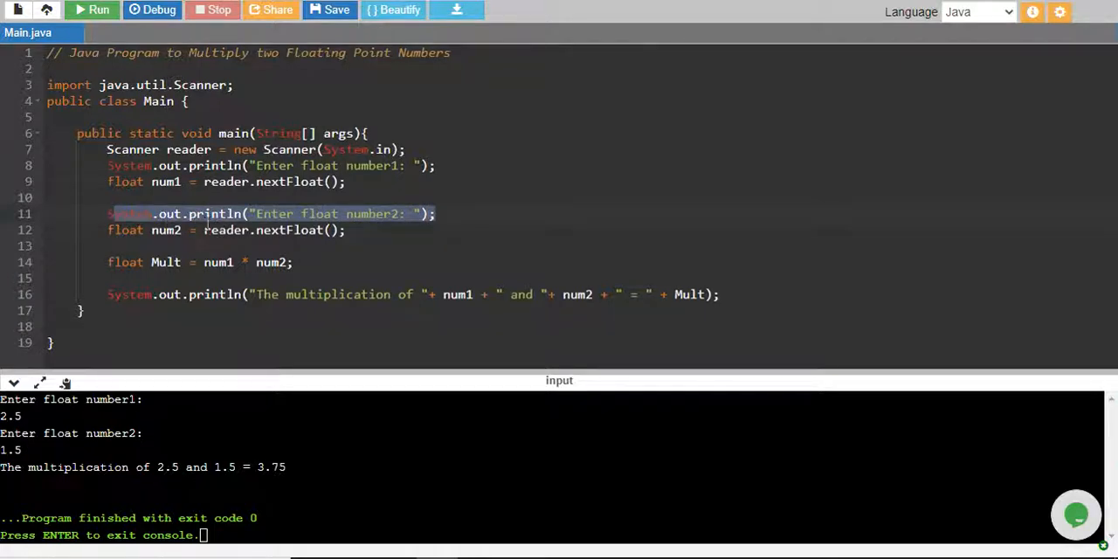
double_click(165, 230)
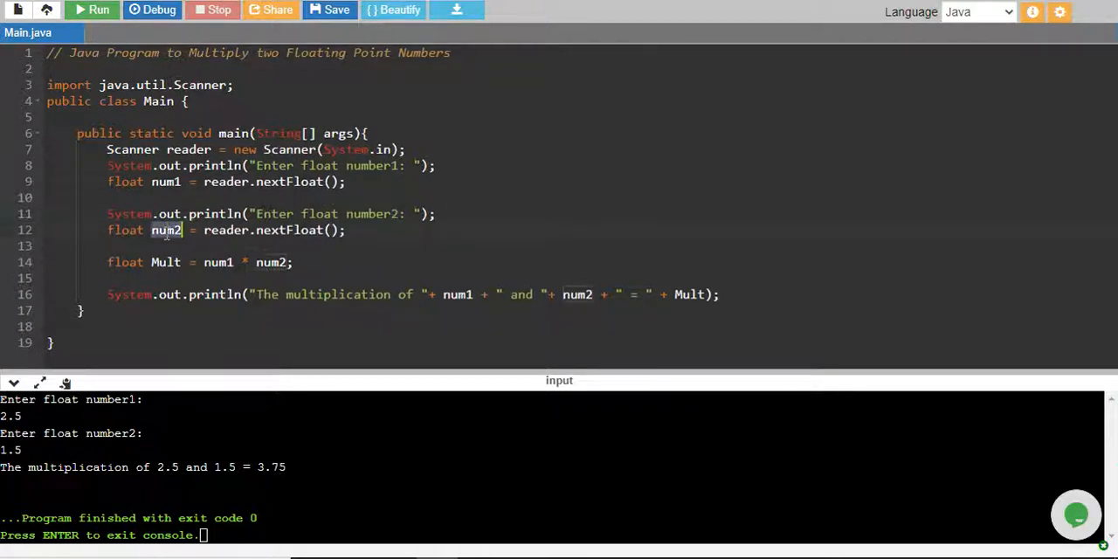
left_click(202, 262)
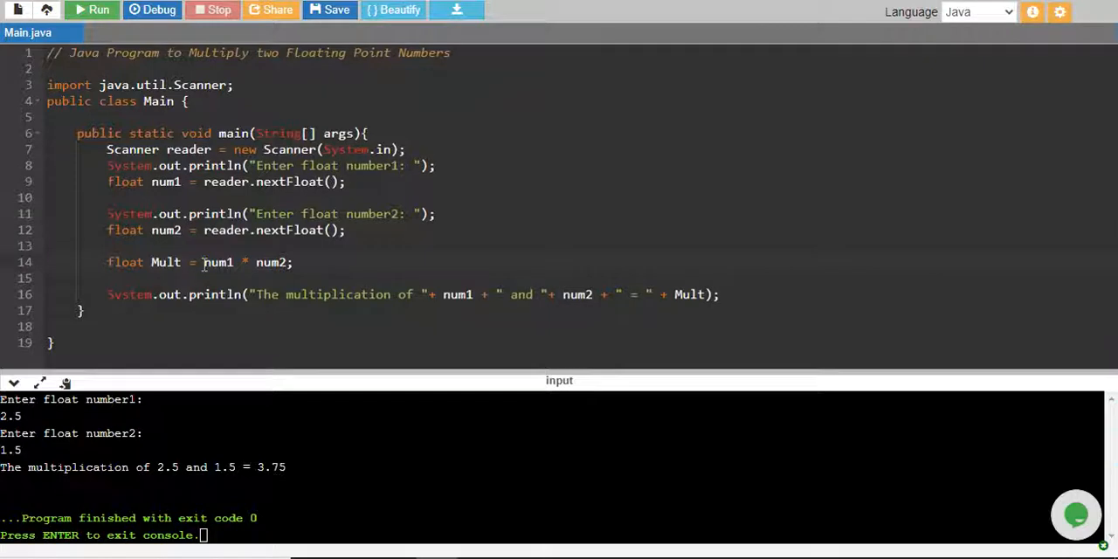
left_click_drag(203, 262, 294, 262)
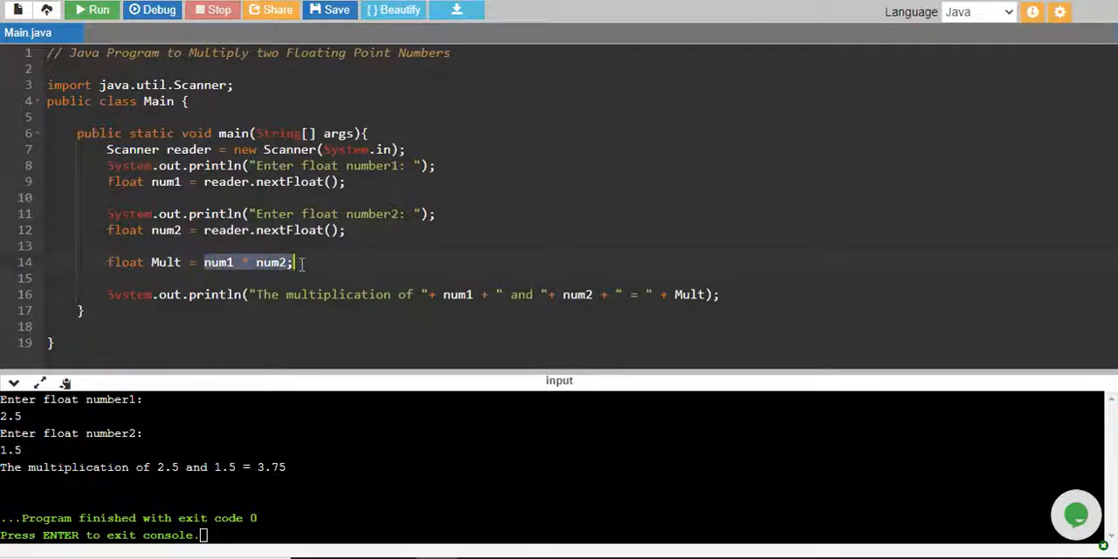
left_click(107, 262)
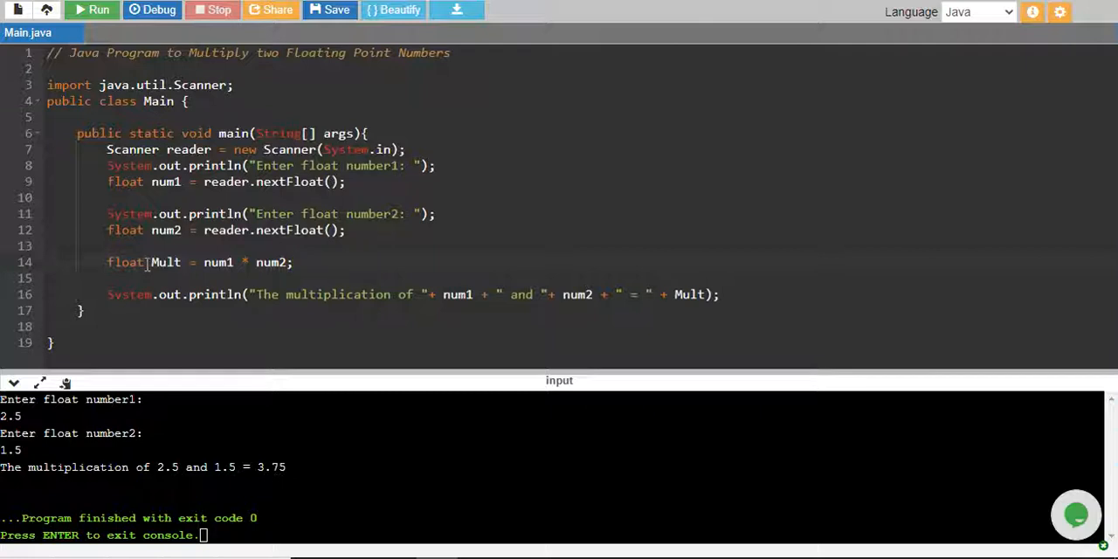
double_click(166, 262)
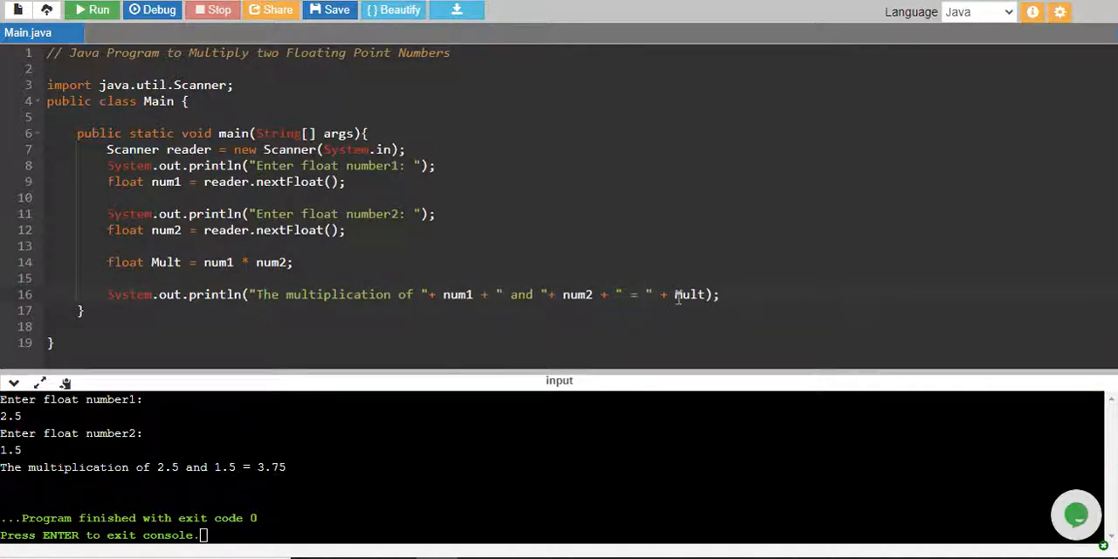
left_click(718, 294)
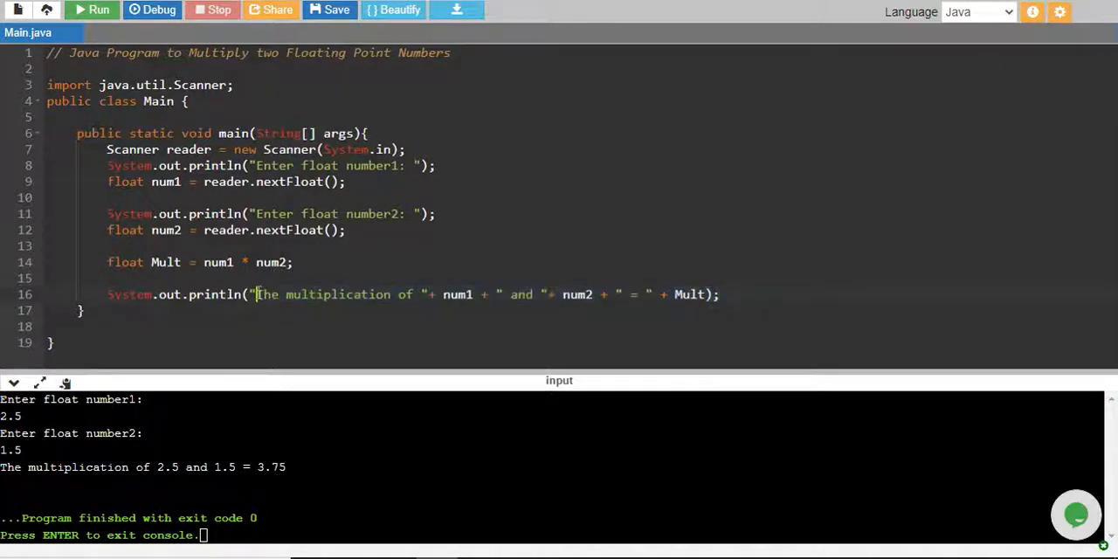
left_click_drag(256, 295, 351, 294)
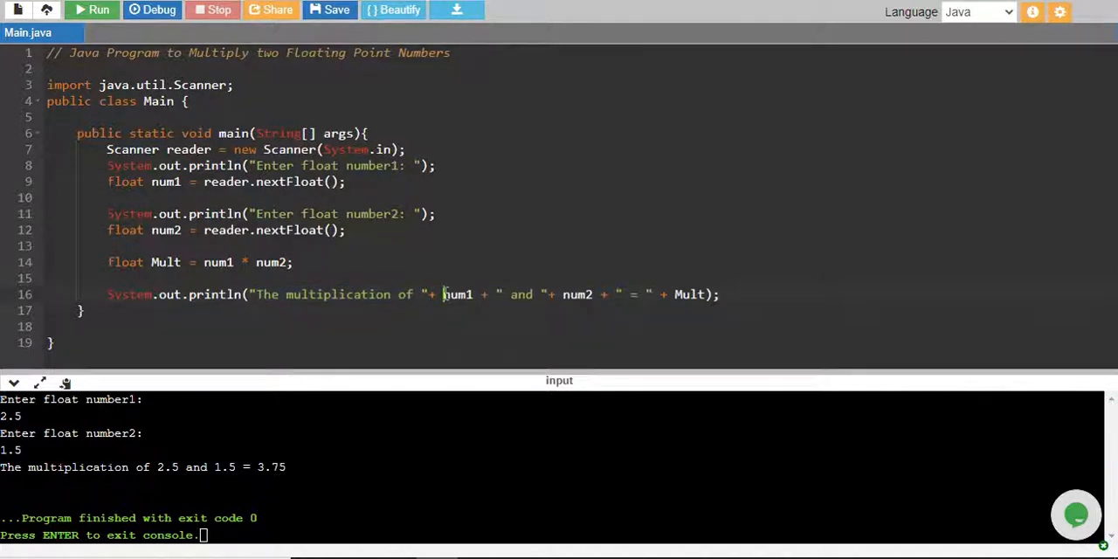
double_click(458, 294)
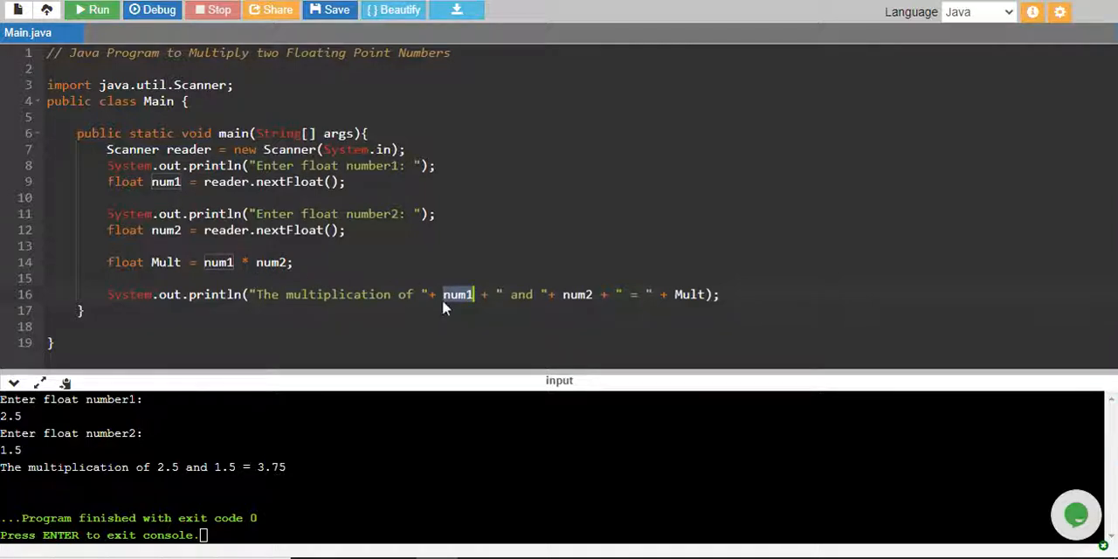
mouse_move(464, 306)
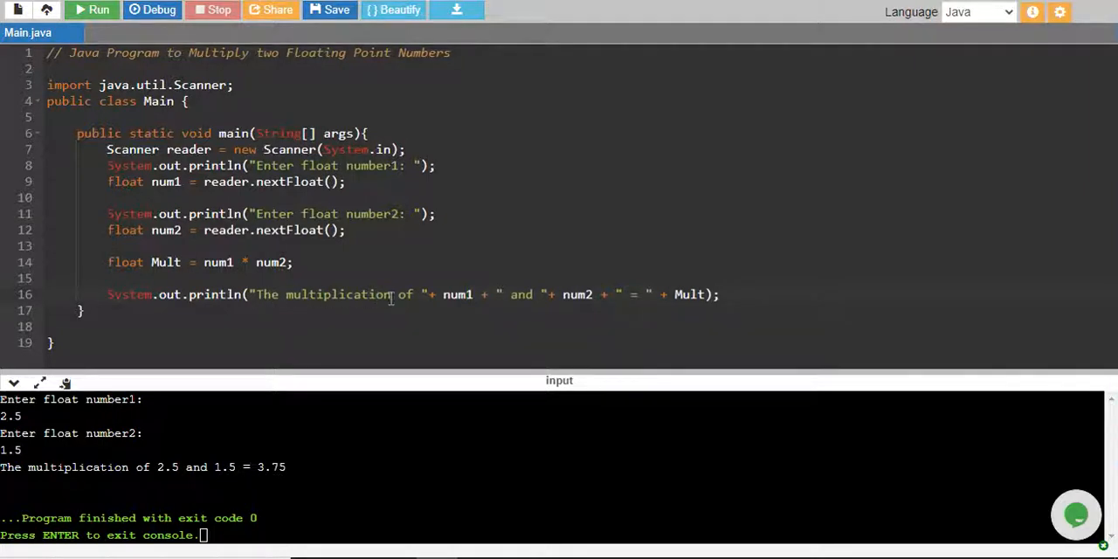
mouse_move(172, 465)
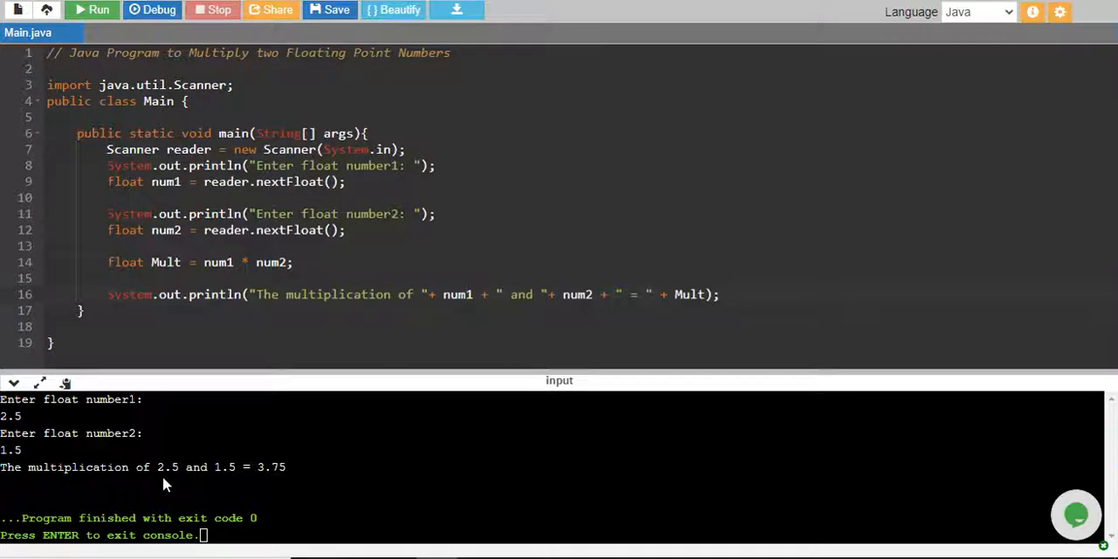
mouse_move(144, 423)
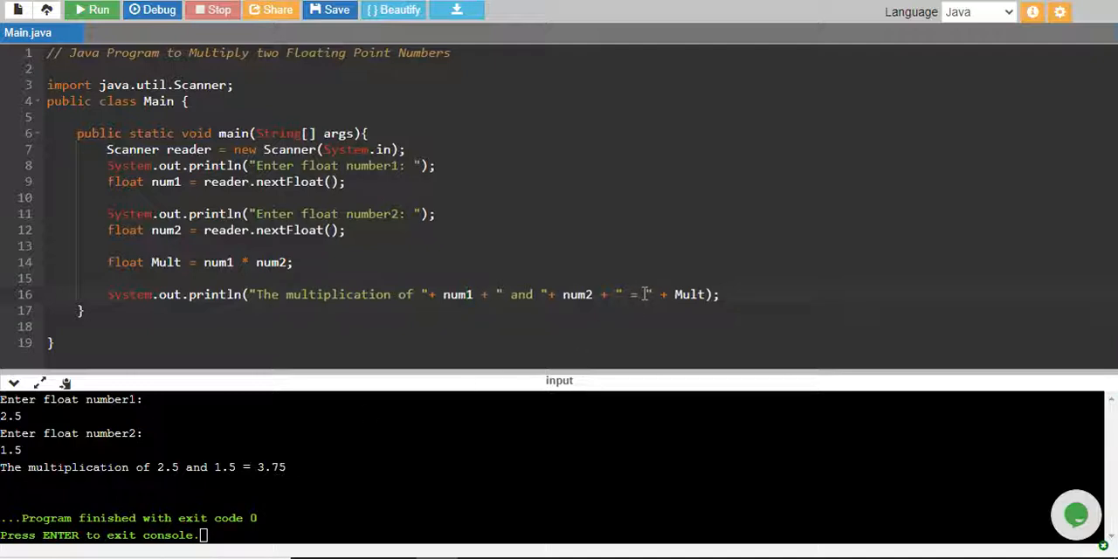
double_click(636, 295)
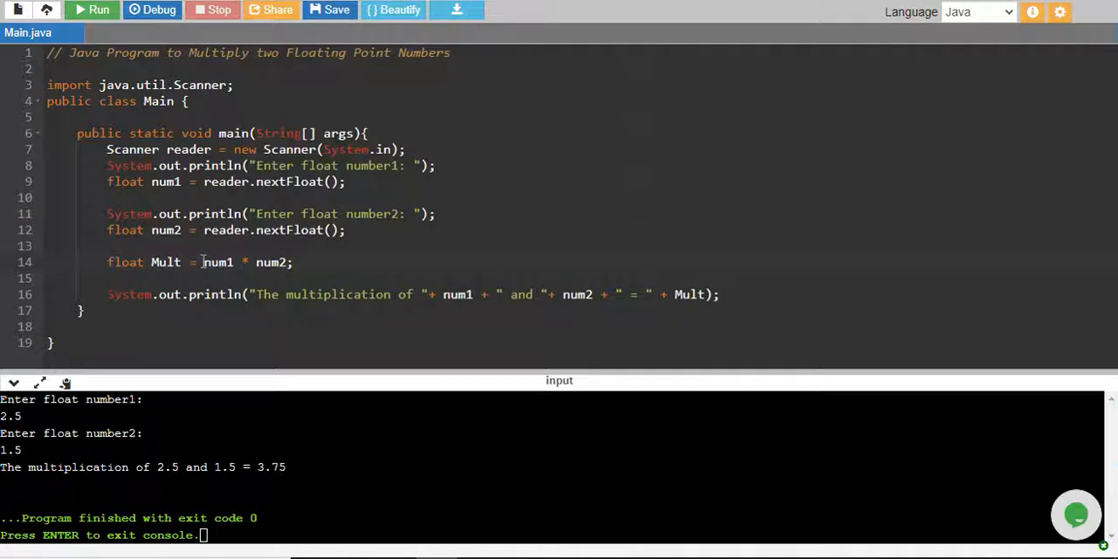
- Delete the Mult line and put (num1*num2) directly inside the println
left_click_drag(204, 262, 288, 262)
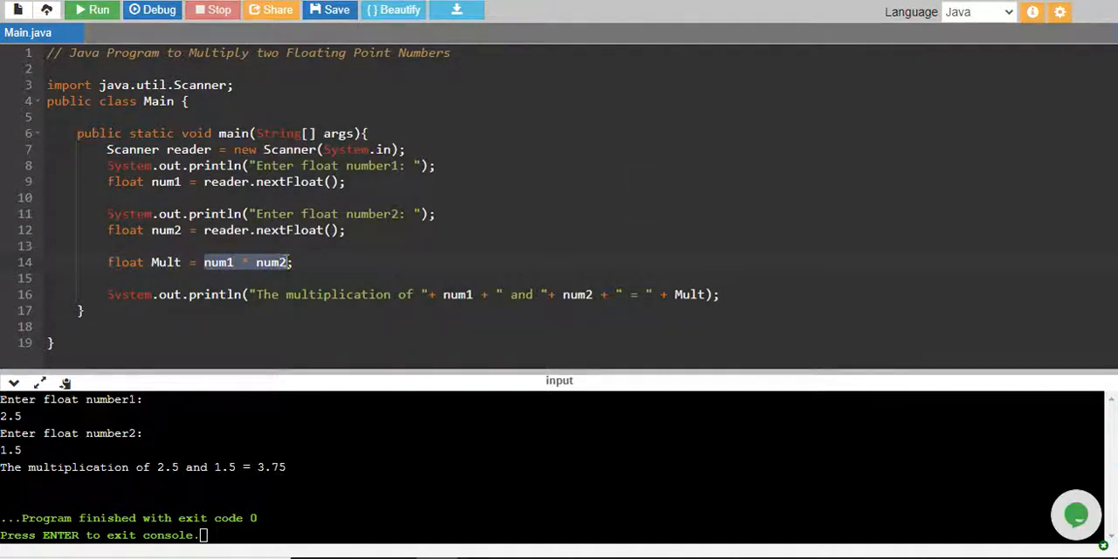
key("Delete")
type("(")
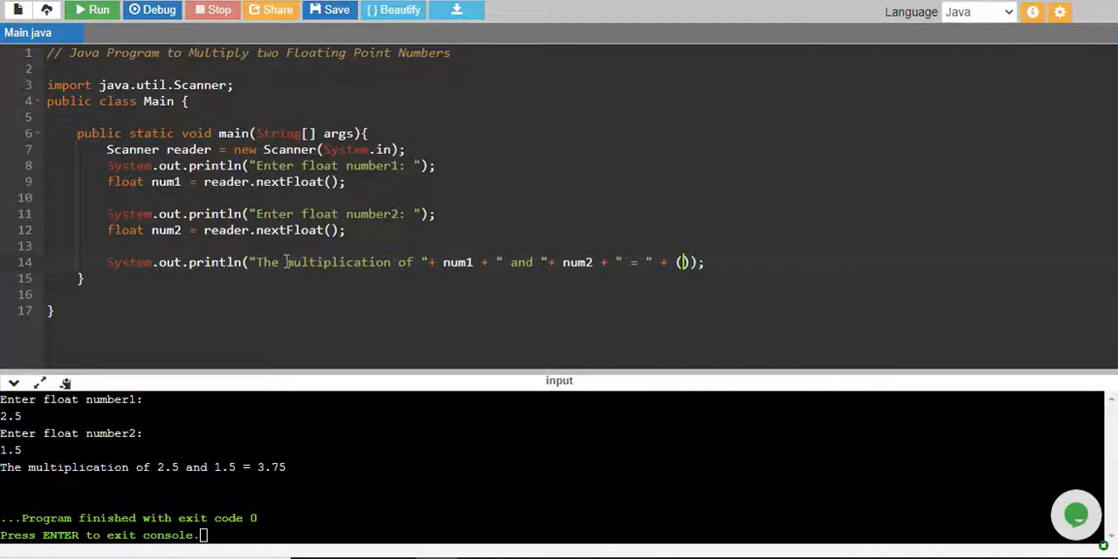
type("num1")
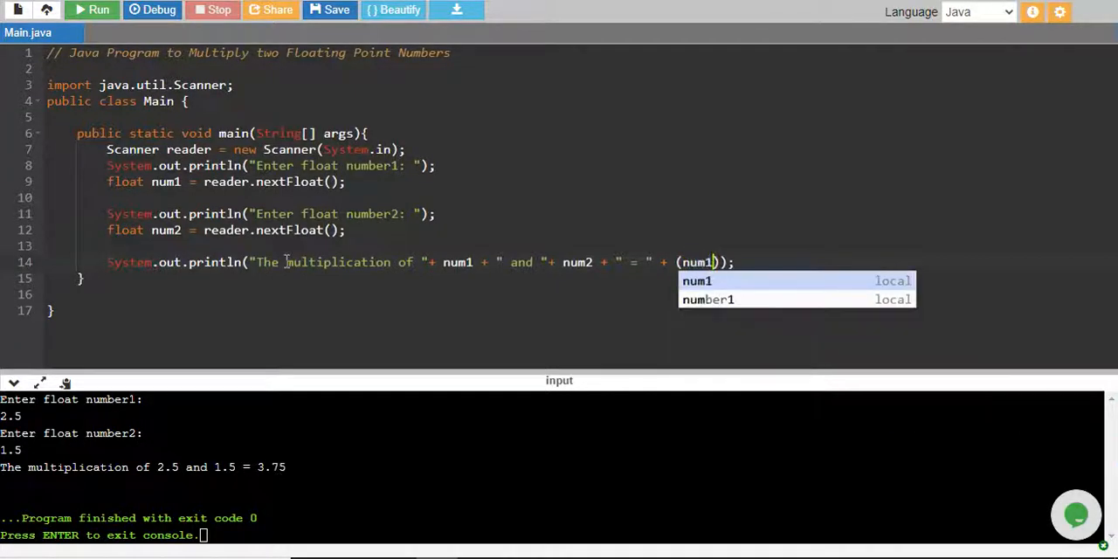
type("*num2")
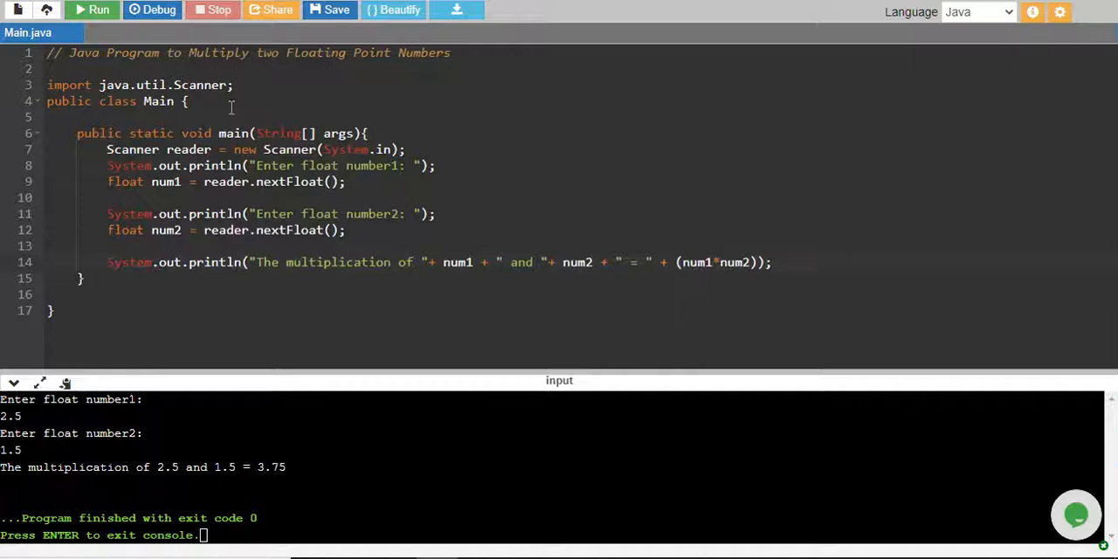
- Rerun the revised program with inputs 2.5 and 1.5, still printing 3.75
left_click(92, 9)
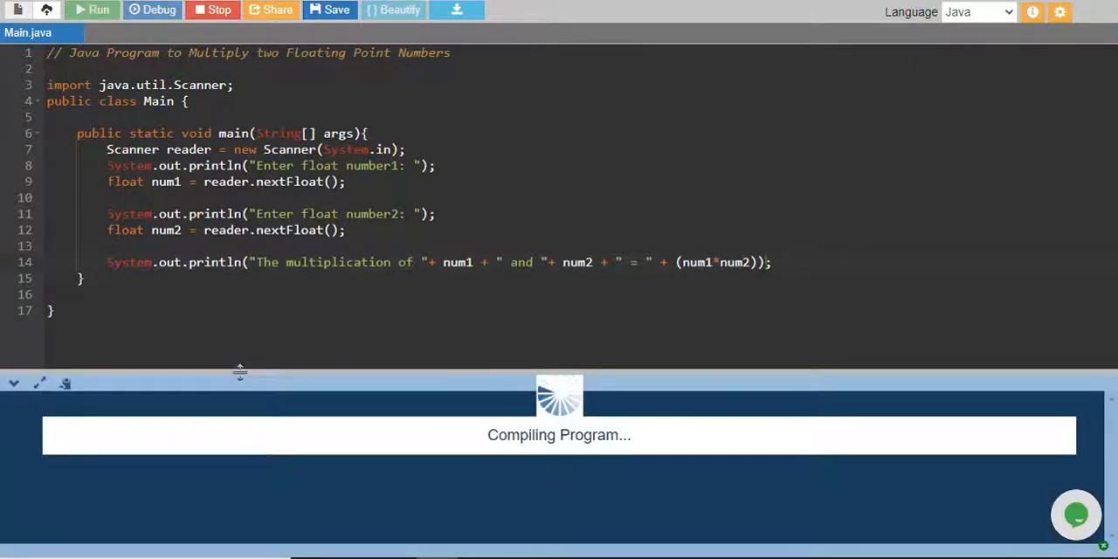
mouse_move(269, 425)
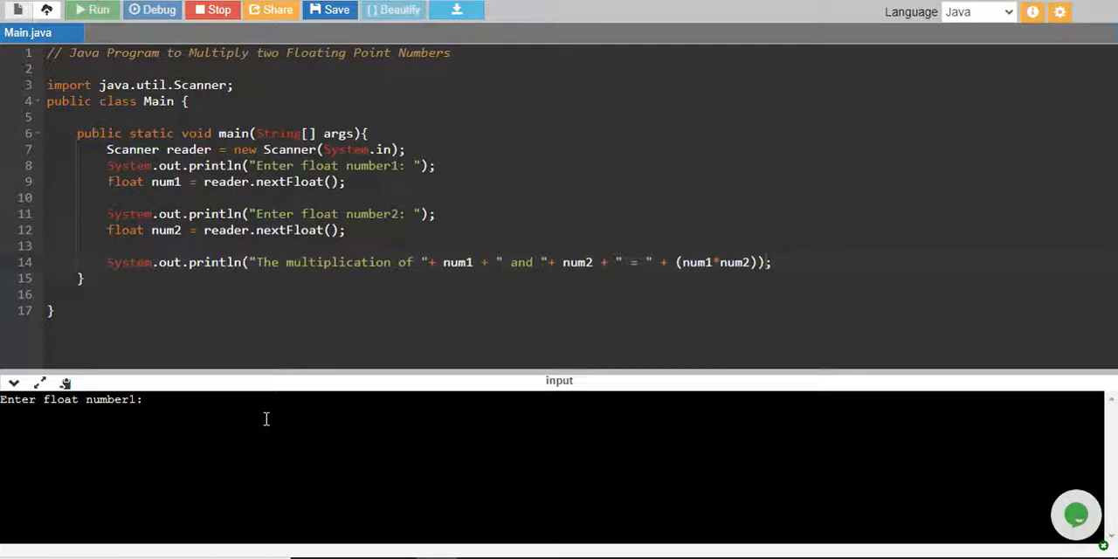
type("2.5")
type("1.5")
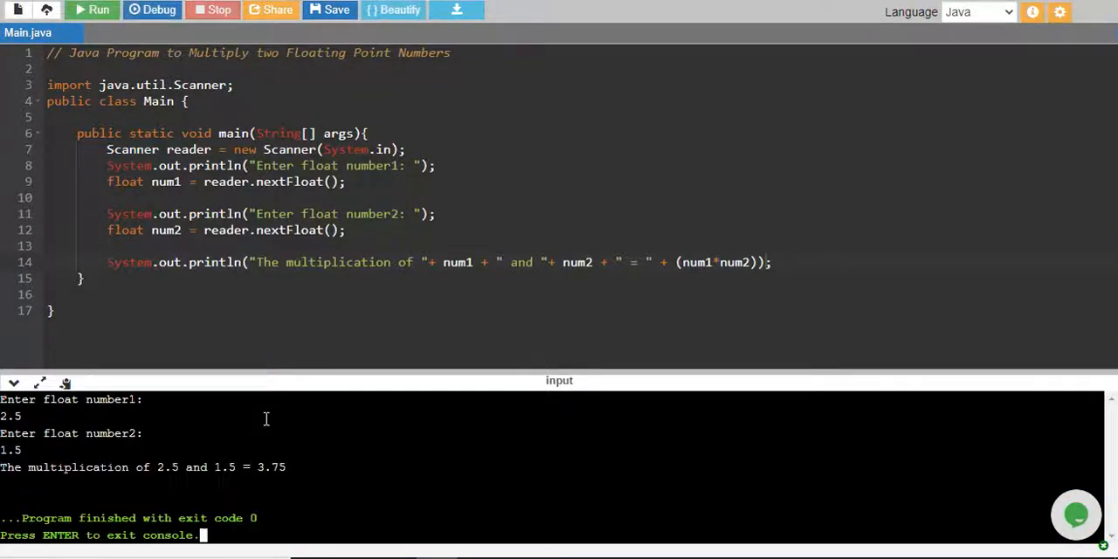
mouse_move(284, 488)
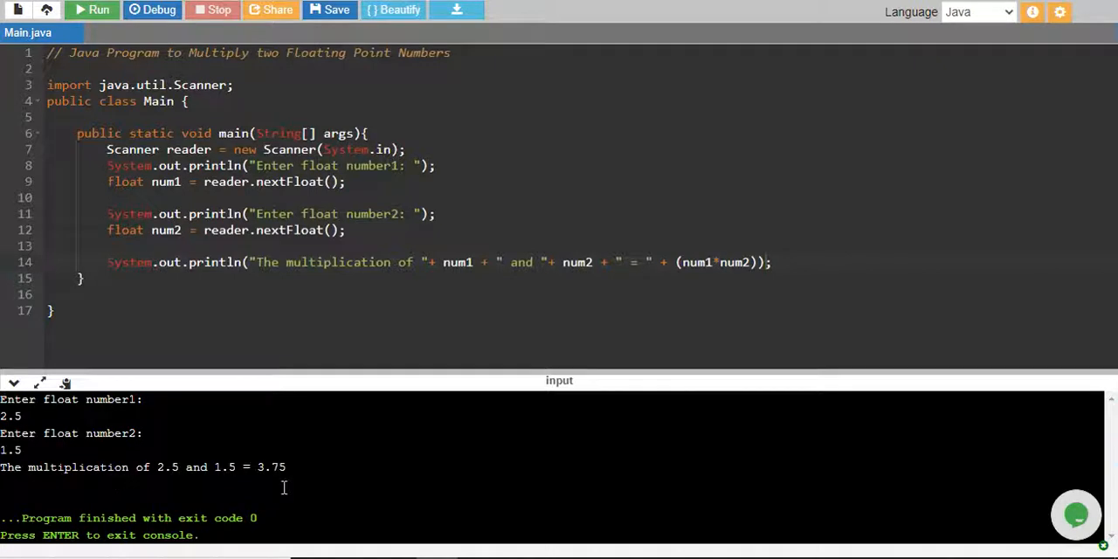